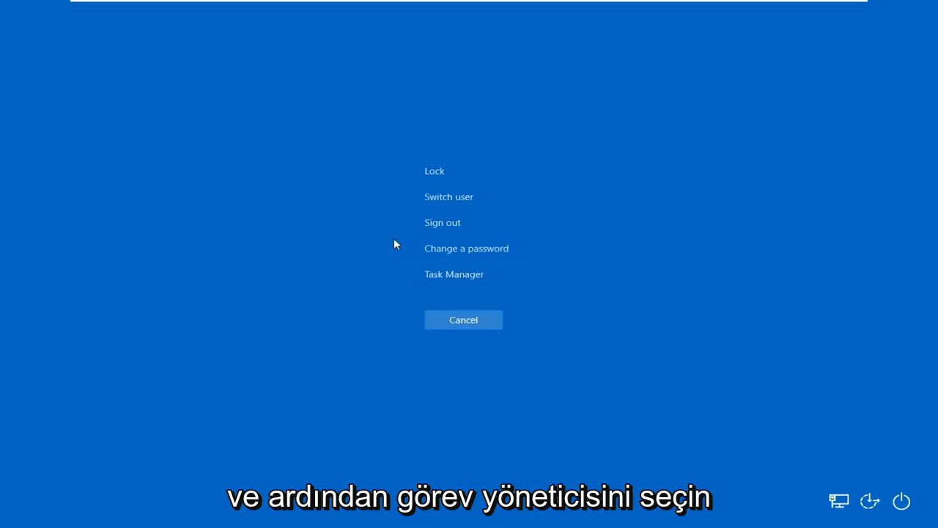
Step: Start Task Manager from the Windows Security screen
click(454, 274)
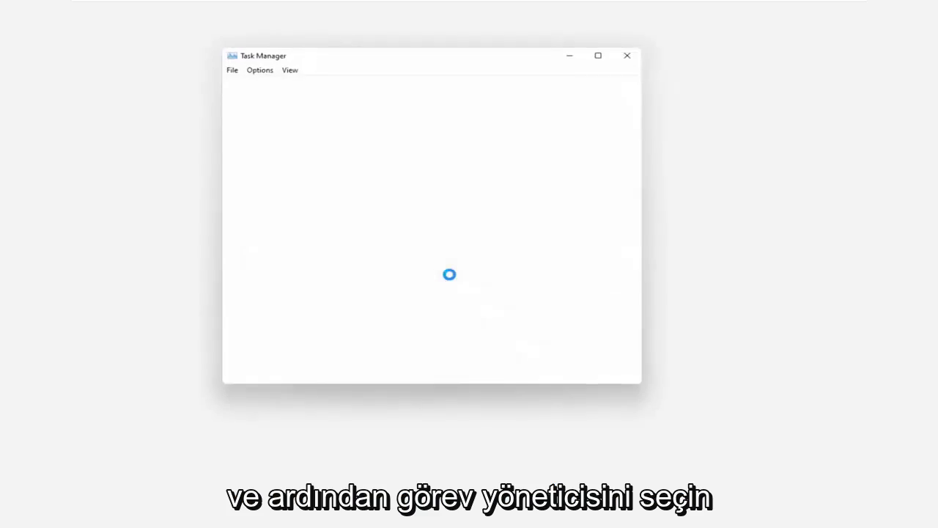
Step: Run explorer as a new task with administrative privileges to bring back the desktop and taskbar
click(227, 66)
text(explore)
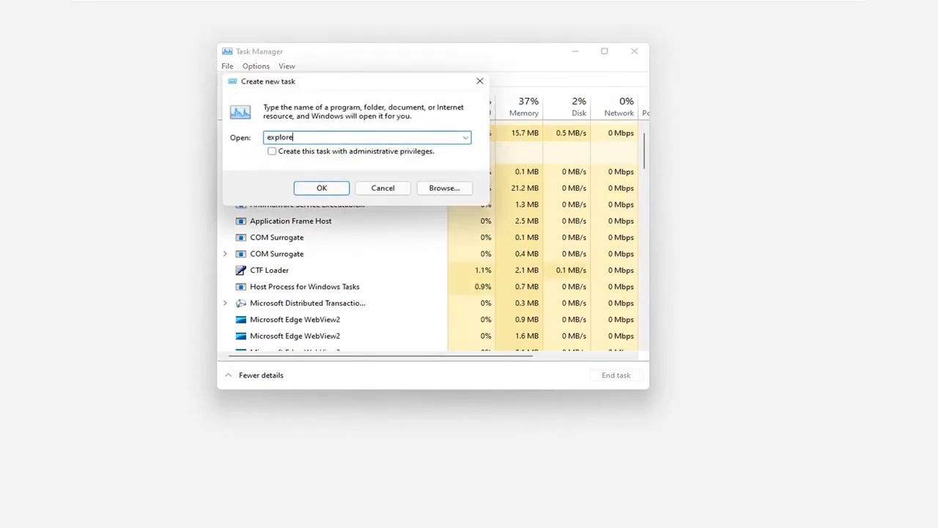
click(272, 152)
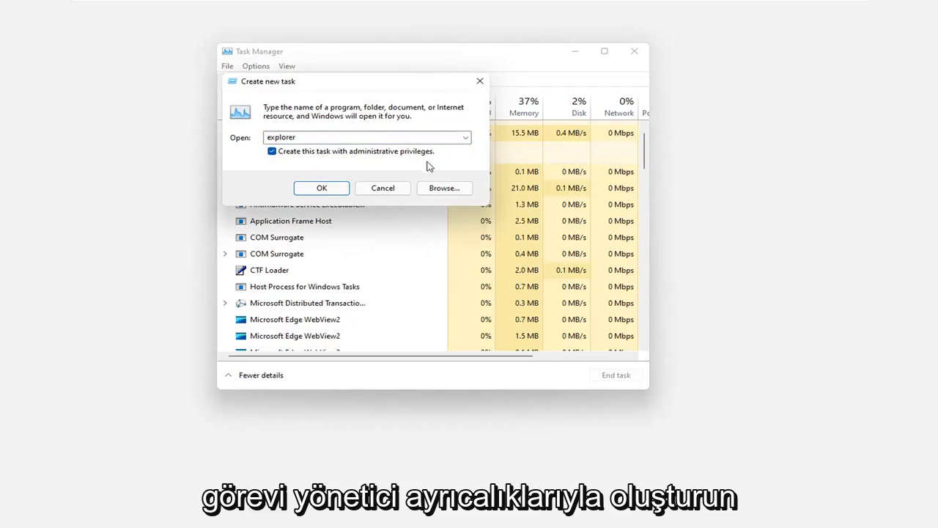
click(321, 187)
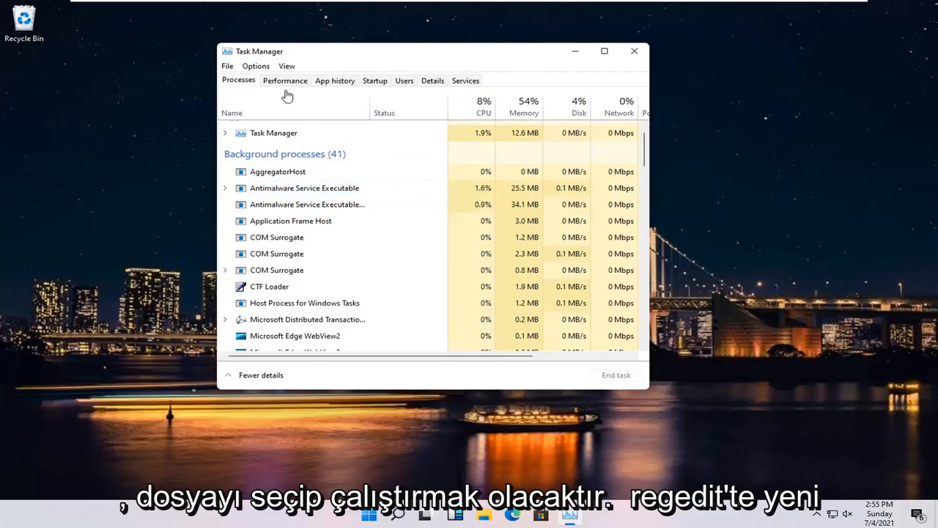
Step: Run regedit as a new task with administrative privileges to launch Registry Editor
click(227, 66)
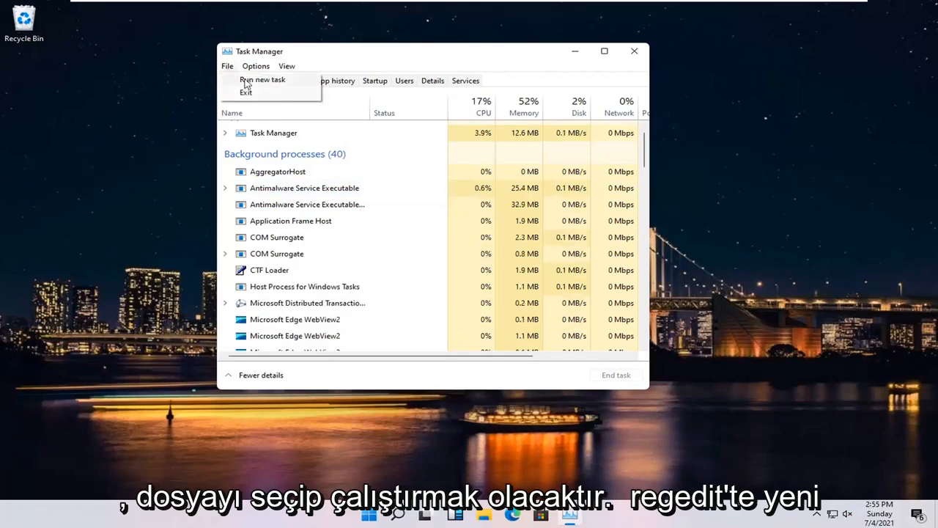
click(262, 79)
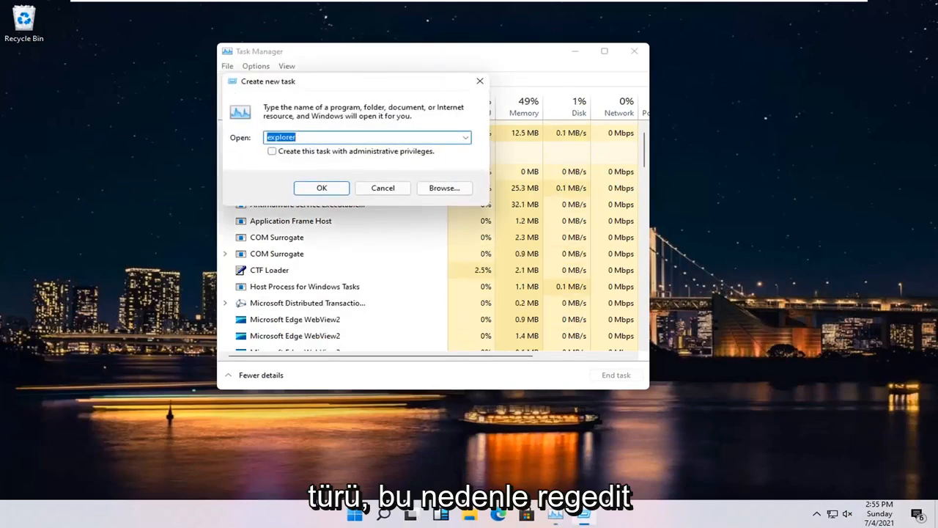
text(regedit)
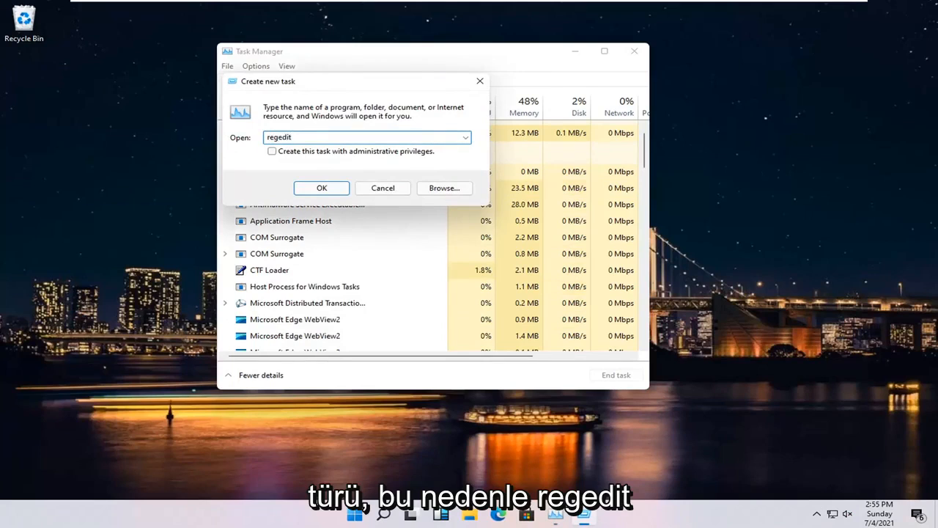
click(273, 151)
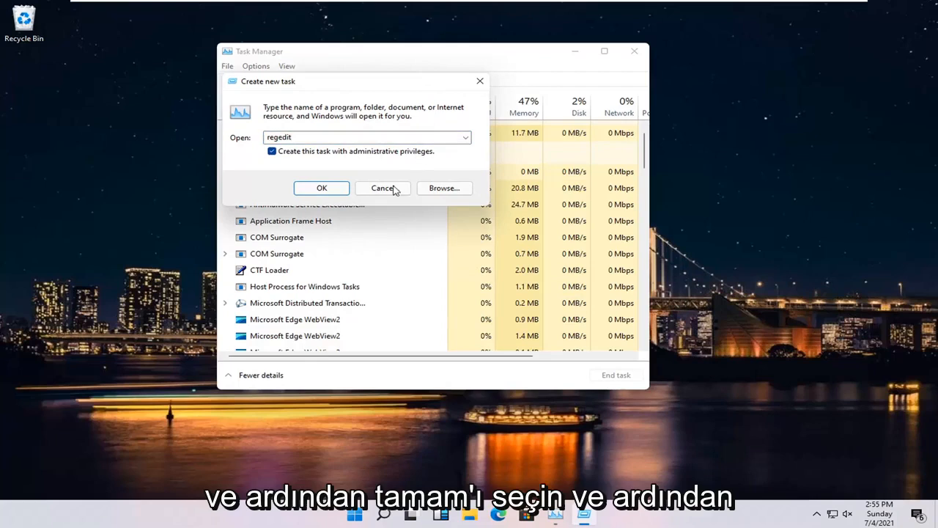
click(321, 188)
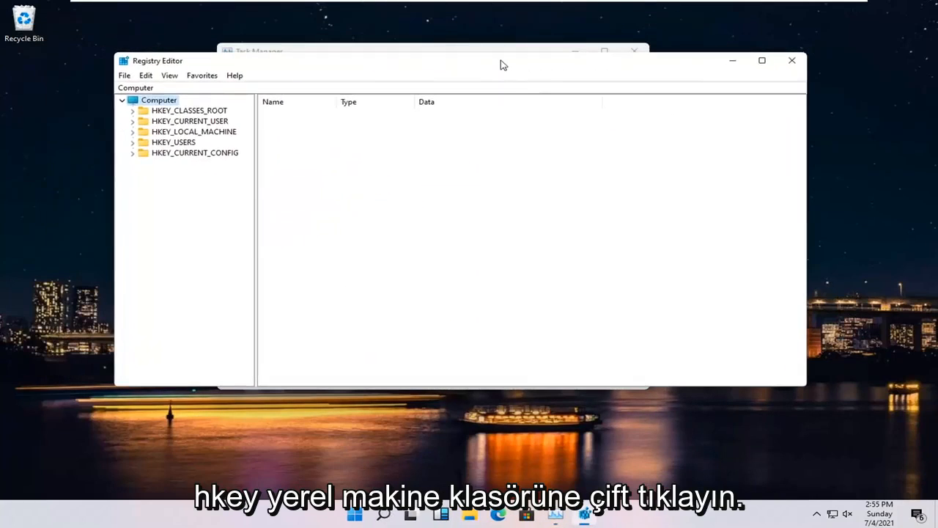
mouse_move(190, 141)
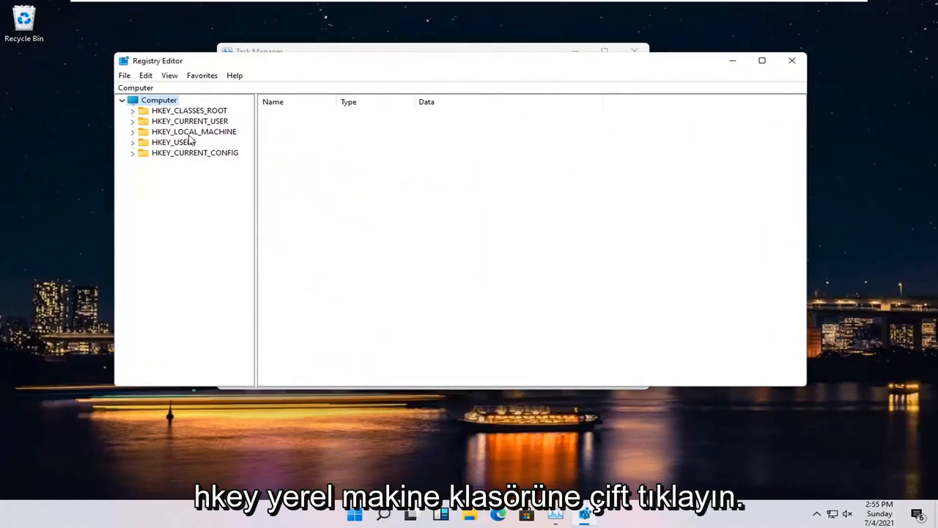
Step: Navigate to HKEY_LOCAL_MACHINE\SOFTWARE\Microsoft\Windows NT\CurrentVersion and list its values
double_click(193, 132)
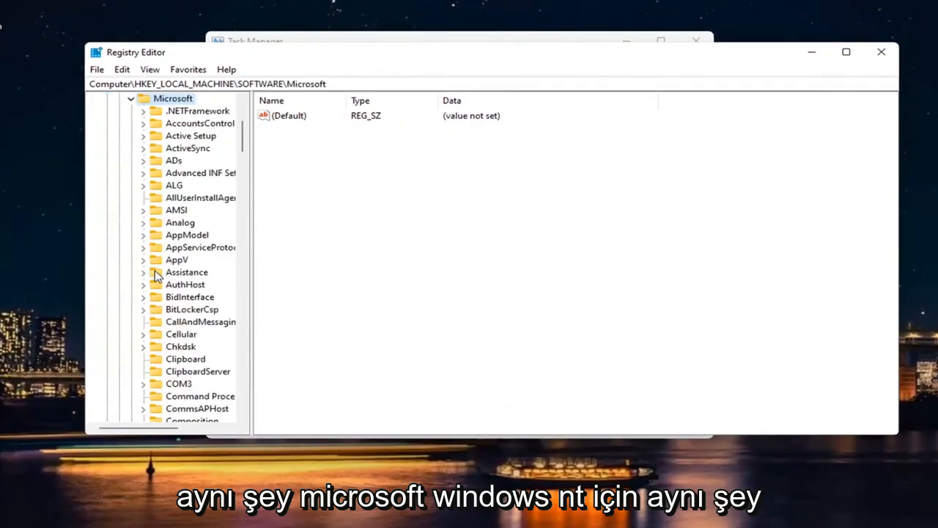
scroll(down, 3)
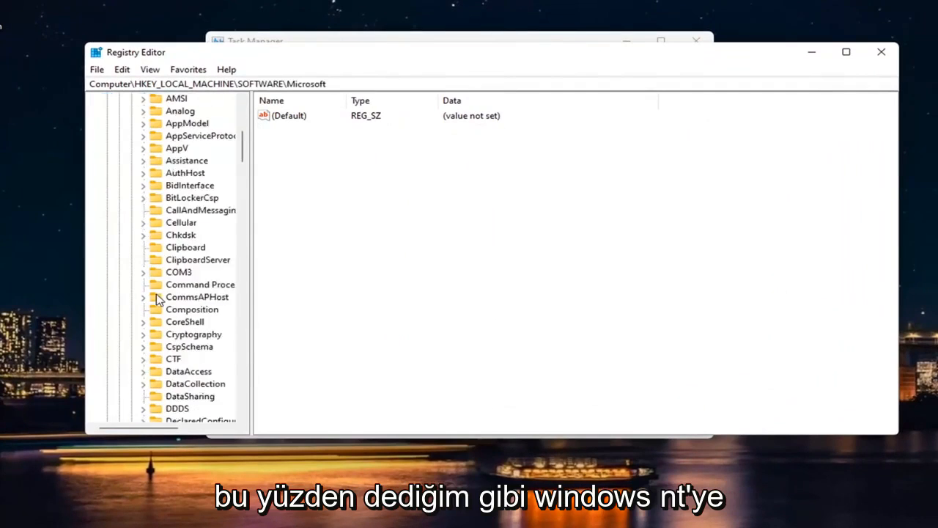
scroll(down, 3)
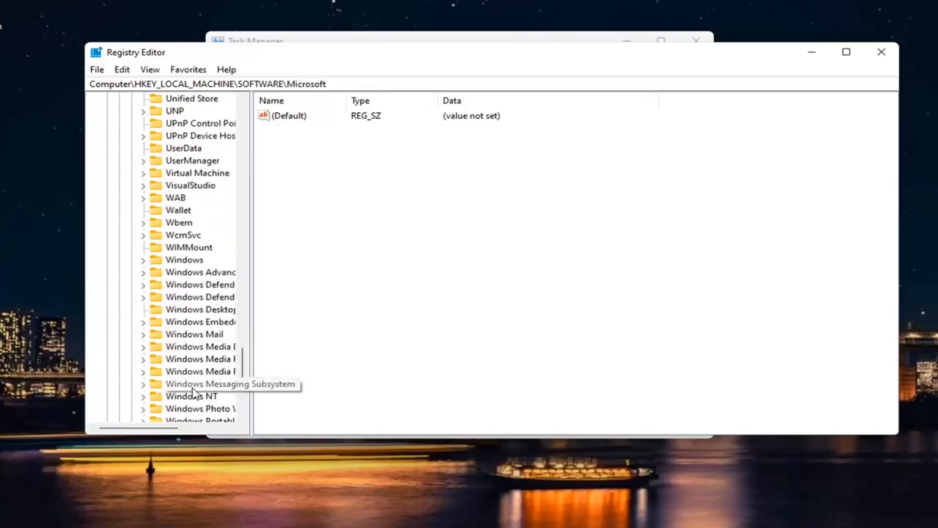
click(190, 396)
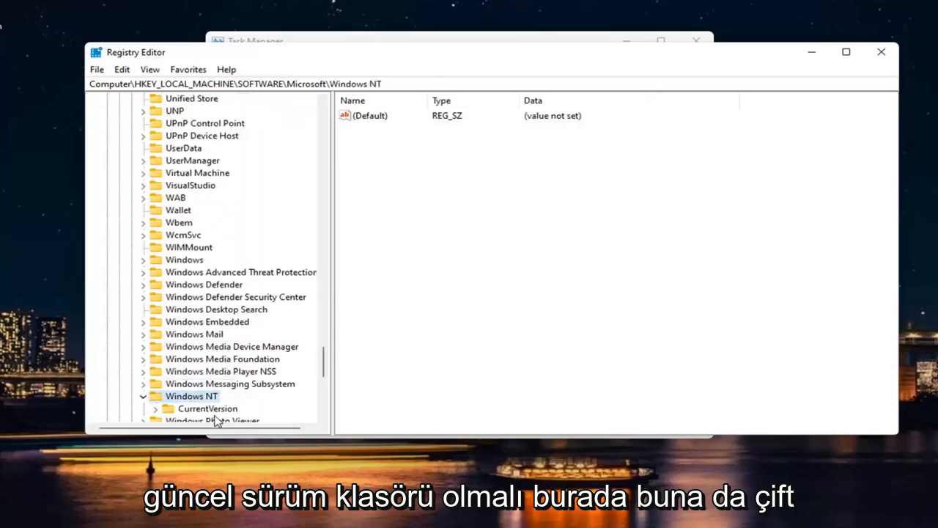
double_click(209, 407)
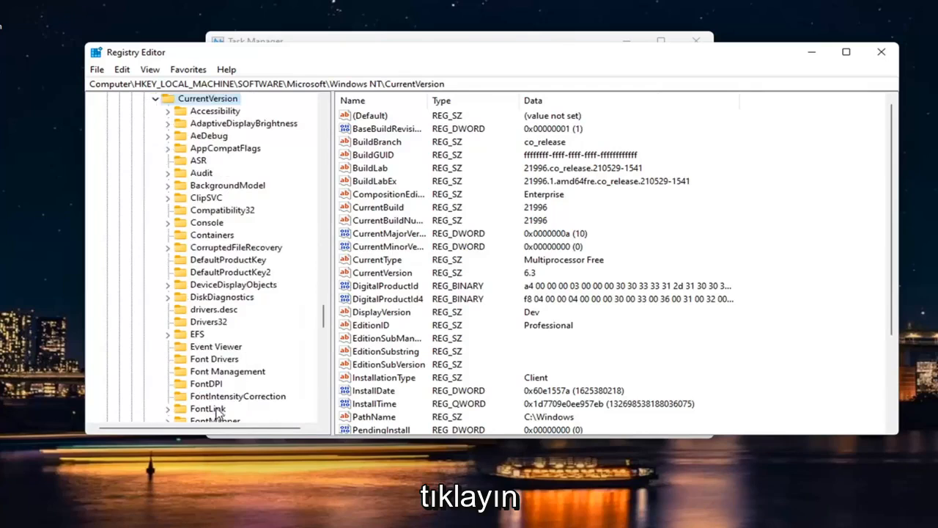
scroll(down, 3)
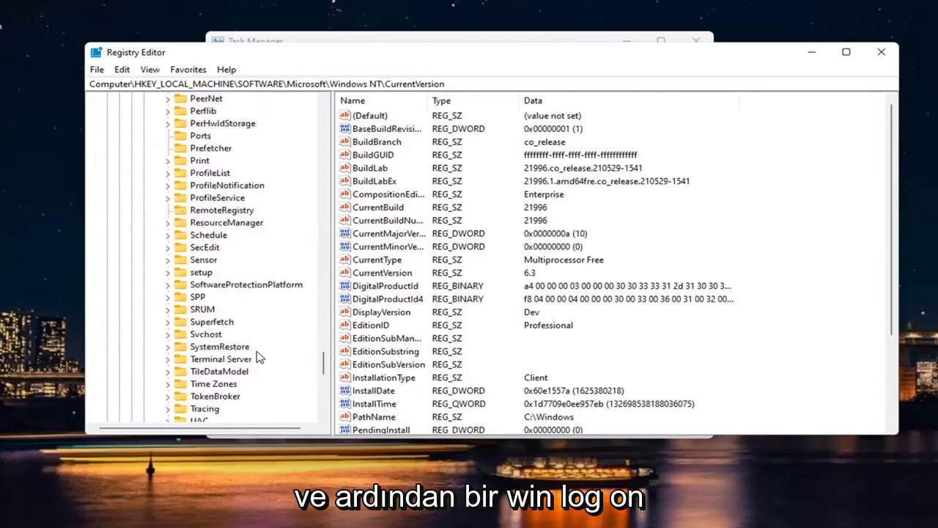
Step: Select the Winlogon key and bring up the Shell value's Edit String dialog showing explorer.exe
click(211, 384)
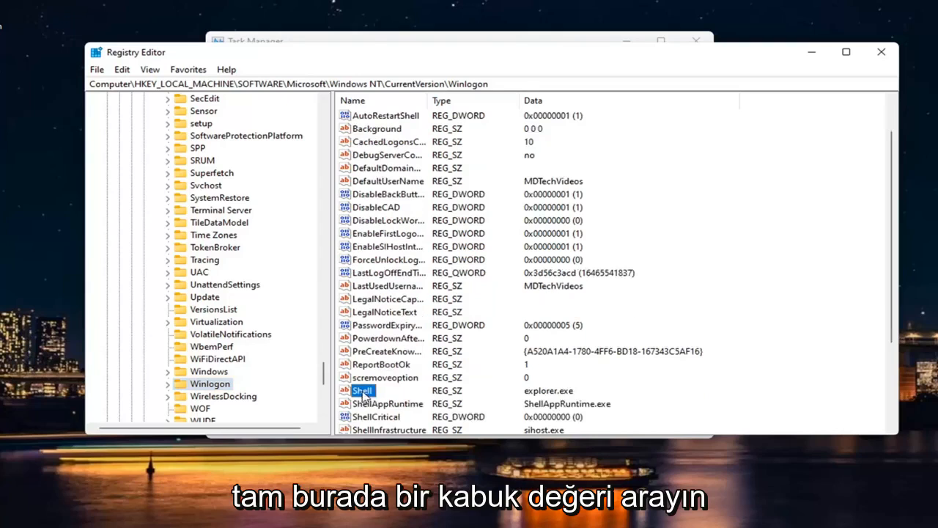
double_click(360, 390)
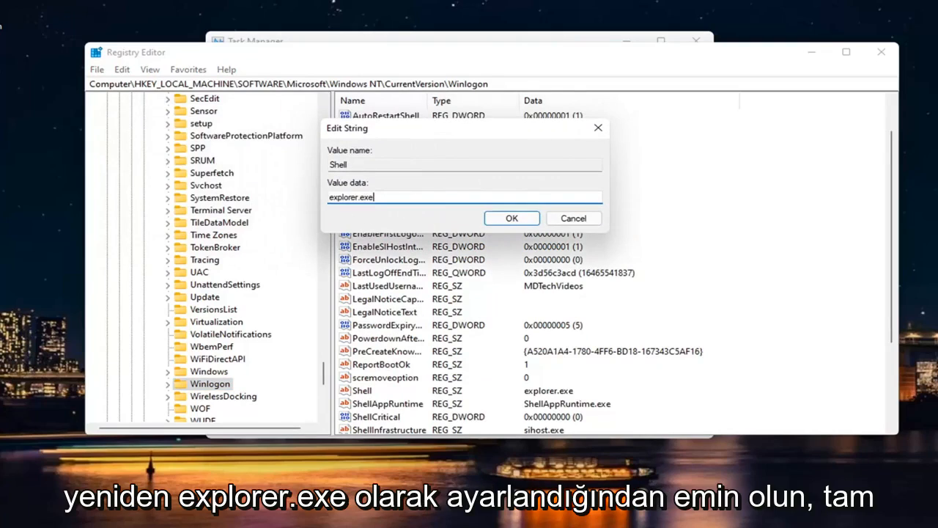
mouse_move(367, 226)
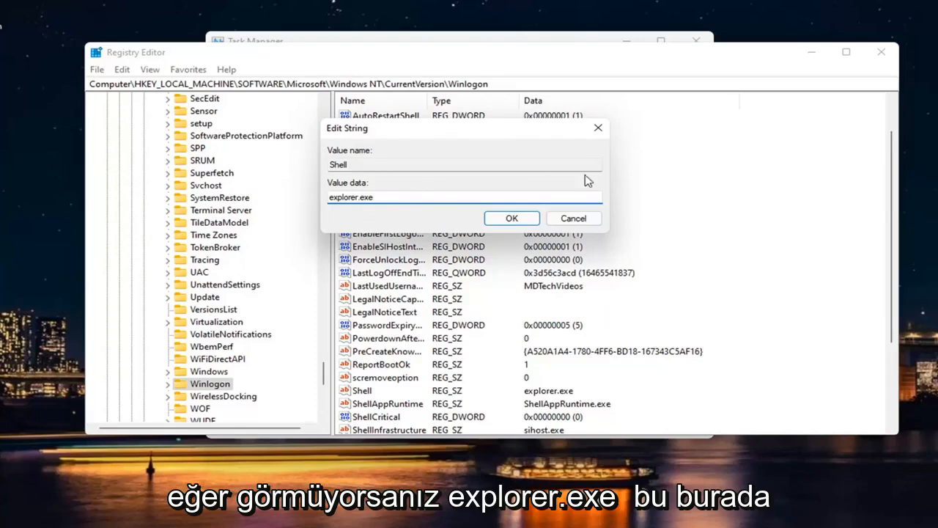
Step: Close the Shell editor, reopen it to confirm explorer.exe as the data, and close it again
click(510, 217)
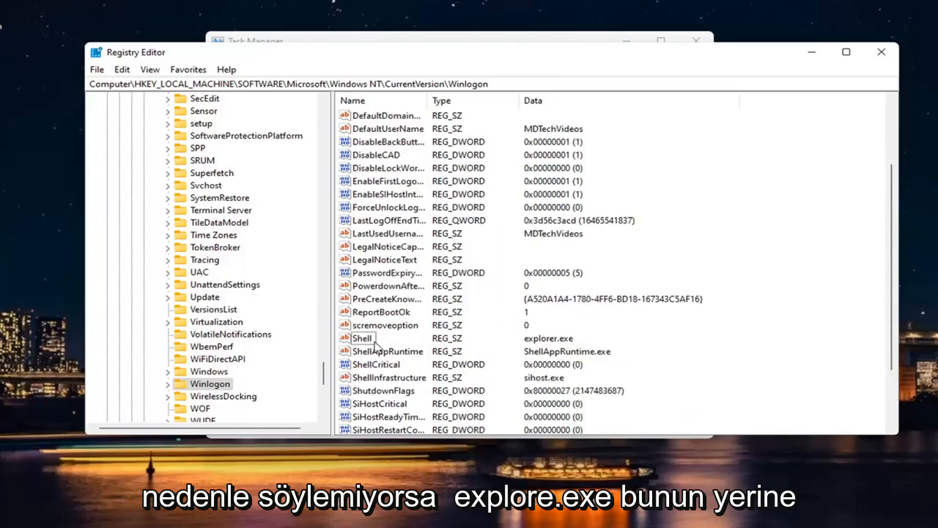
double_click(362, 337)
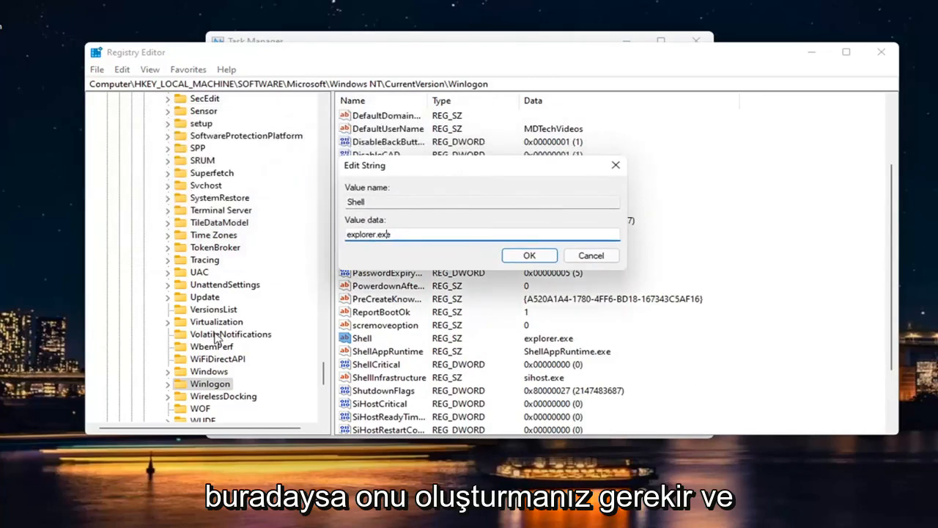
mouse_move(402, 339)
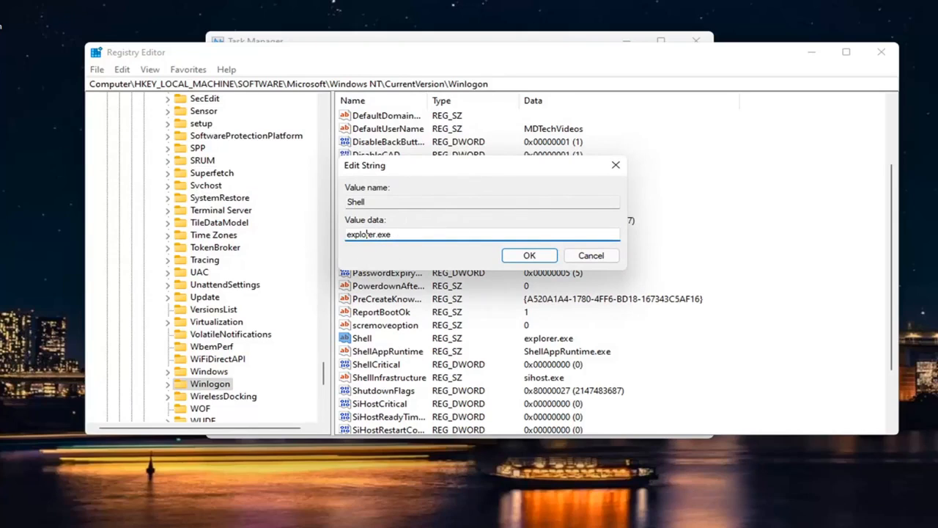
click(528, 255)
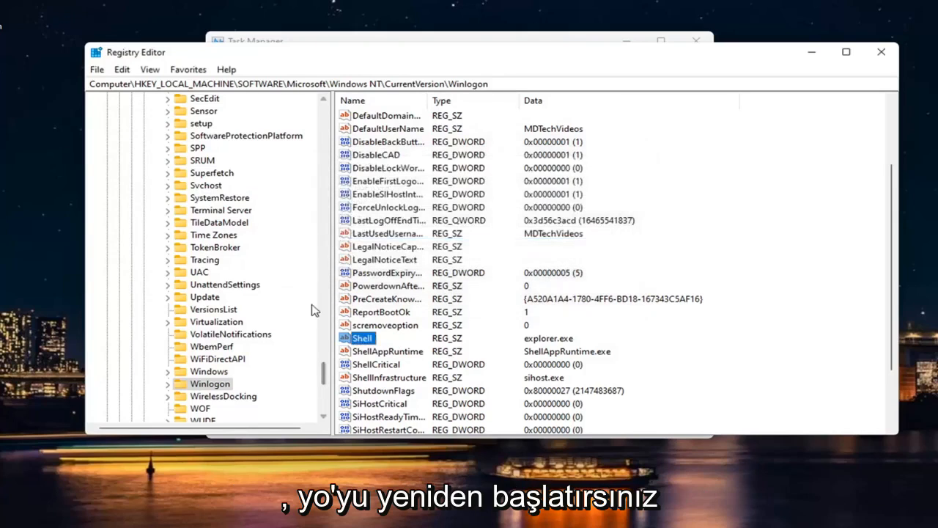